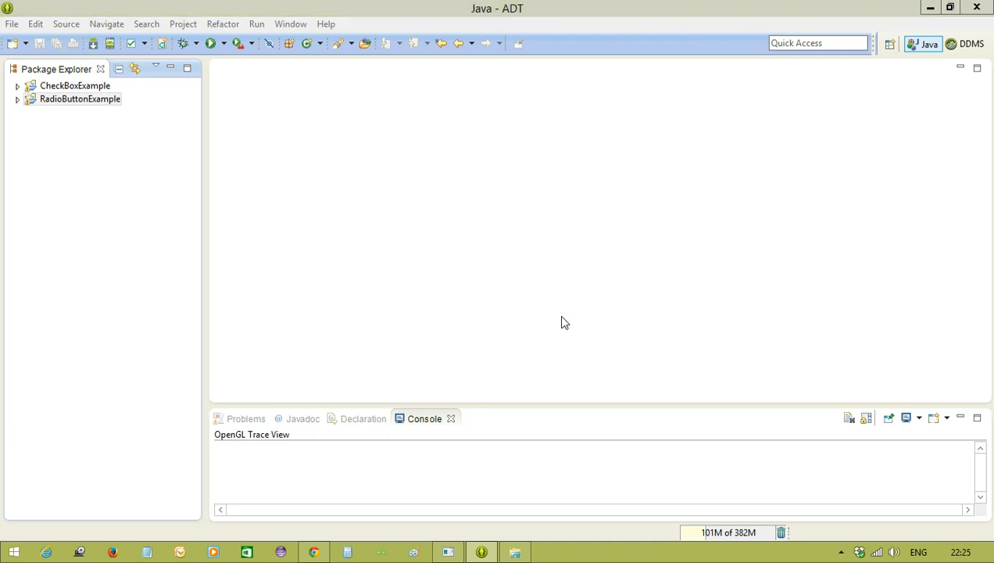
mouse_move(150, 241)
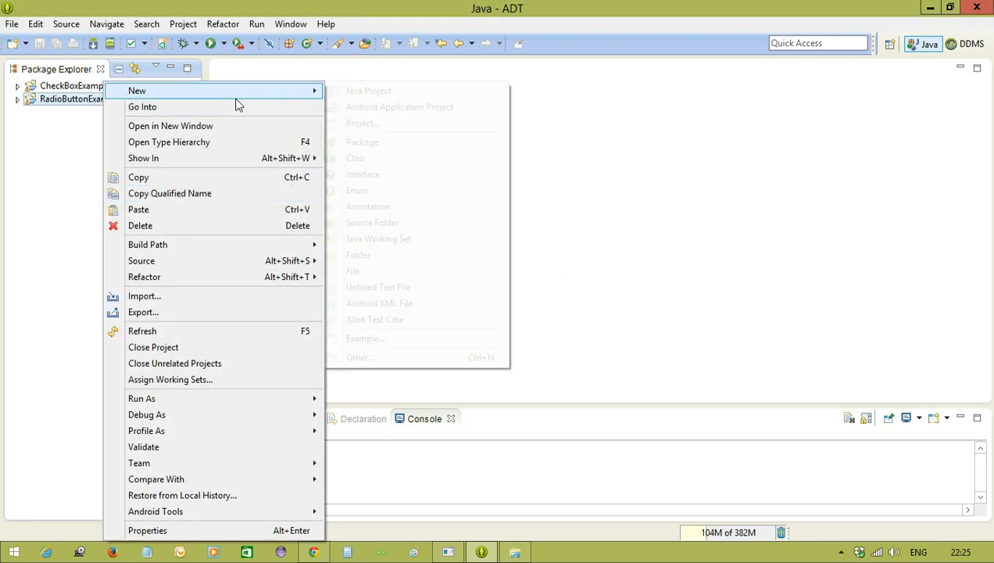
Step: Create Android project ToggleButton (package com.ram.togglebutton), accepting wizard defaults with an empty MainActivity
click(399, 106)
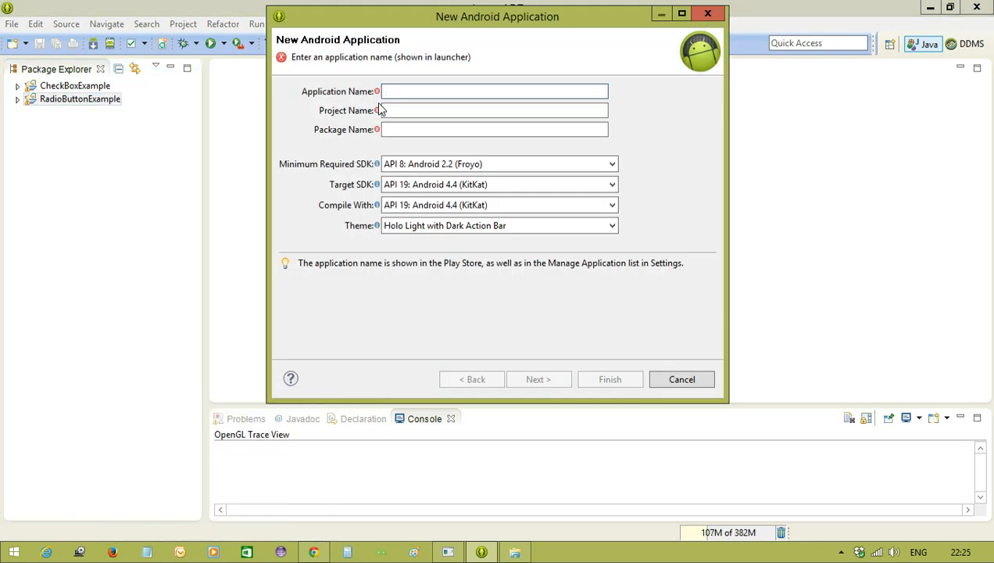
text(ToggleButton)
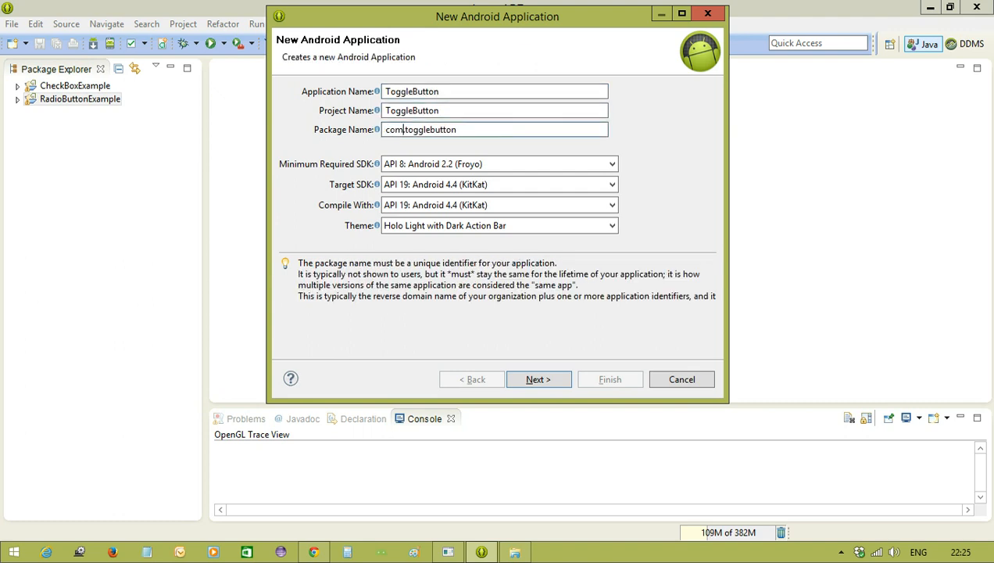
text(ram.)
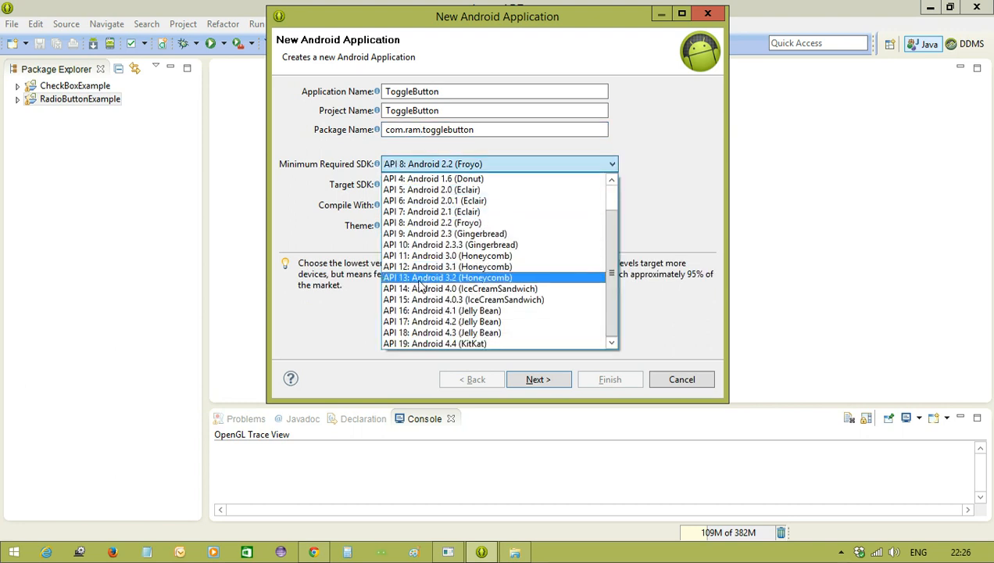
click(538, 379)
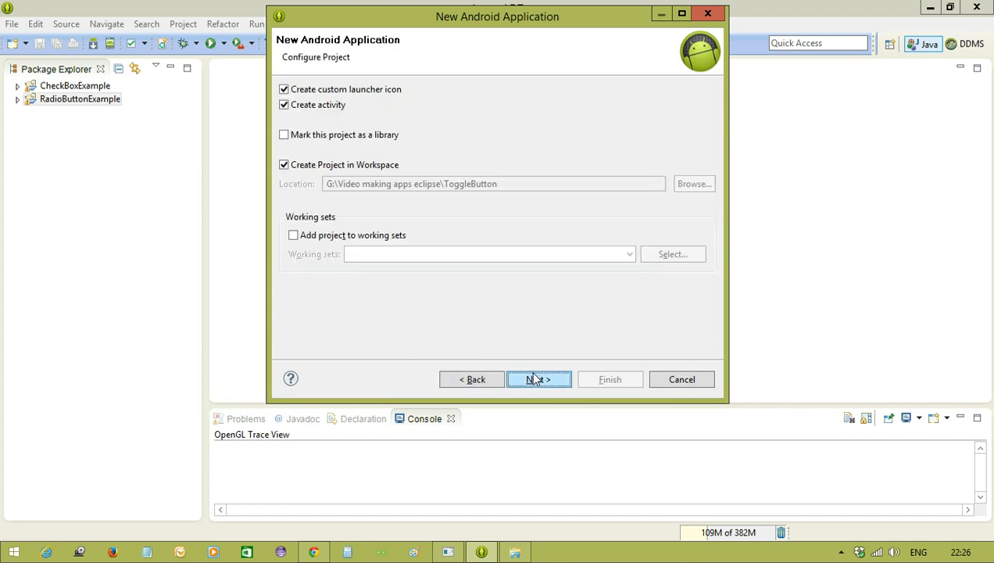
click(539, 379)
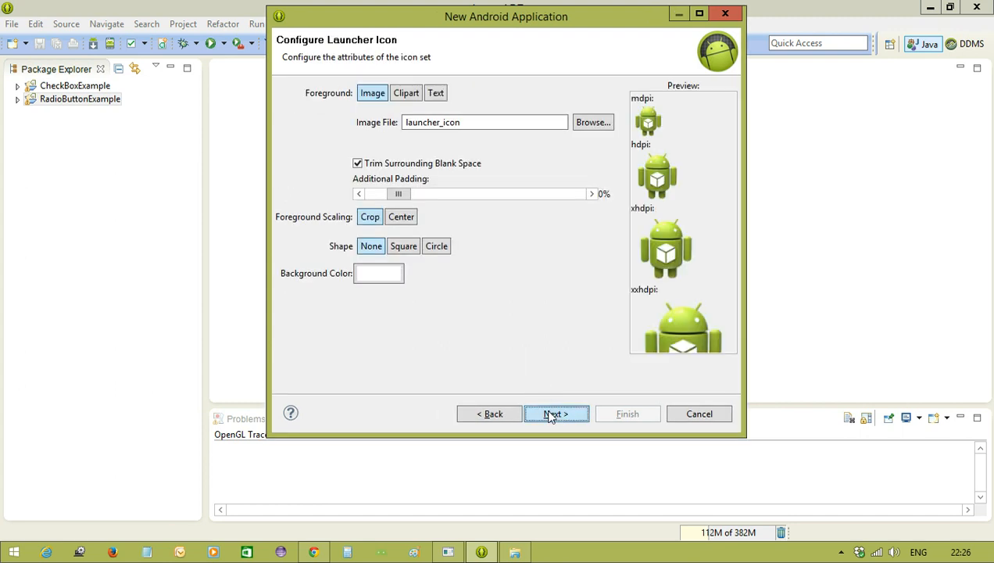
click(556, 413)
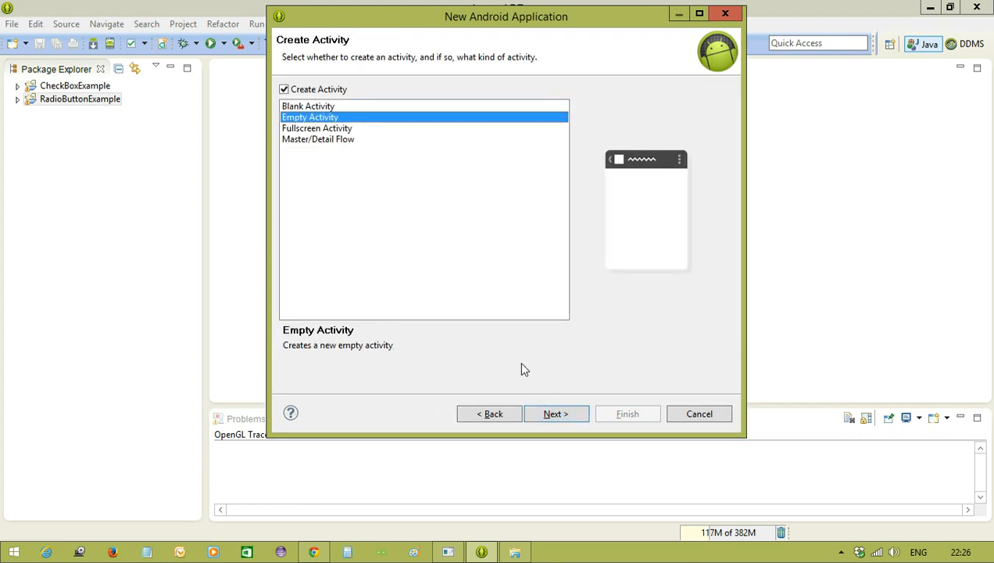
click(556, 414)
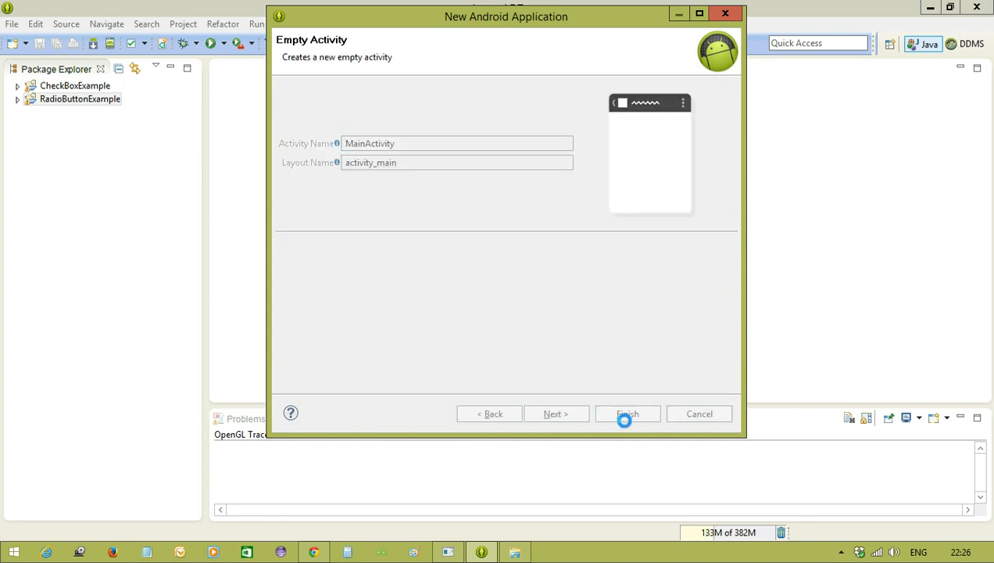
click(627, 414)
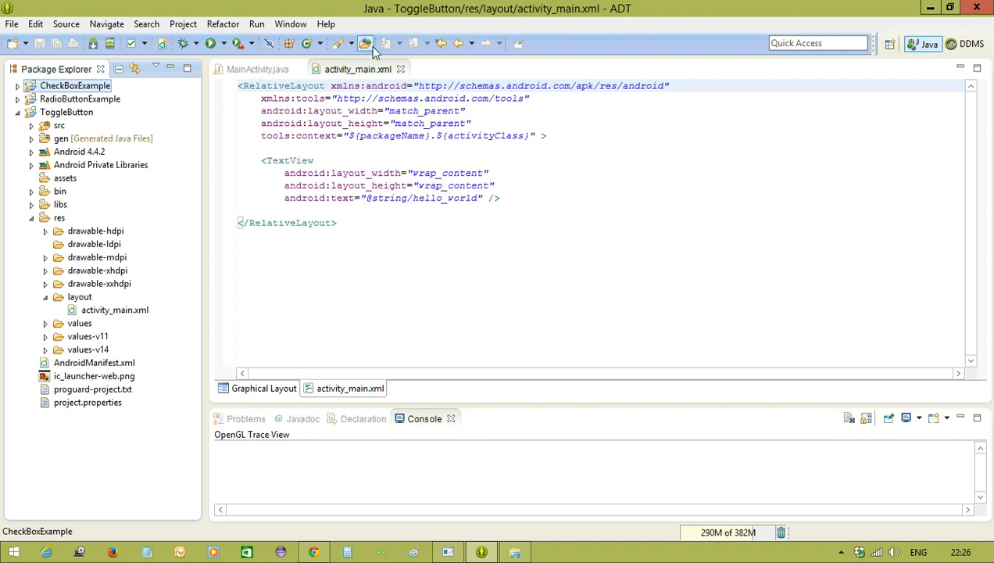
Step: Show activity_main.xml in the Graphical Layout designer
click(264, 388)
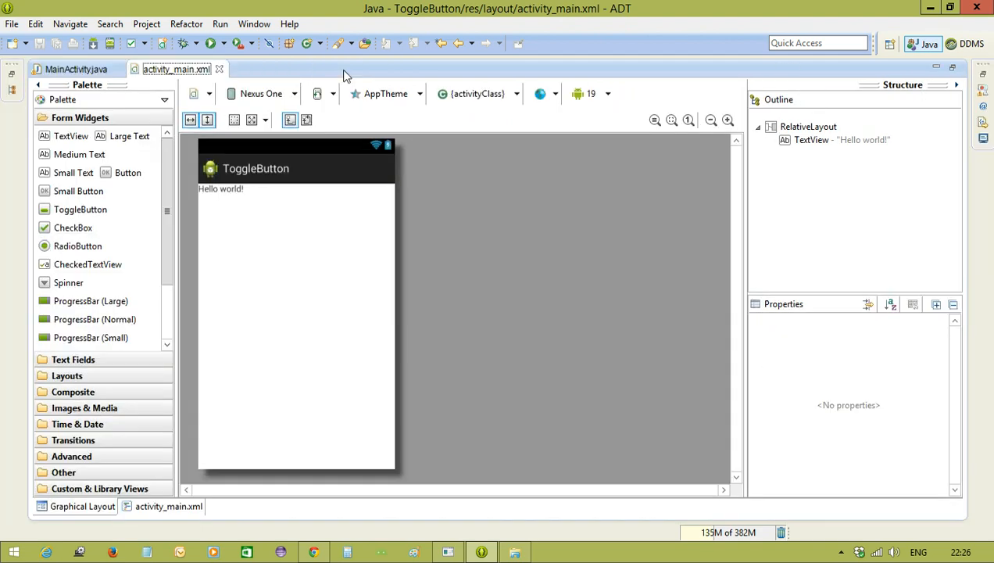
Step: Delete the Hello world label, drop a ToggleButton at top centre, and review the XML
click(221, 188)
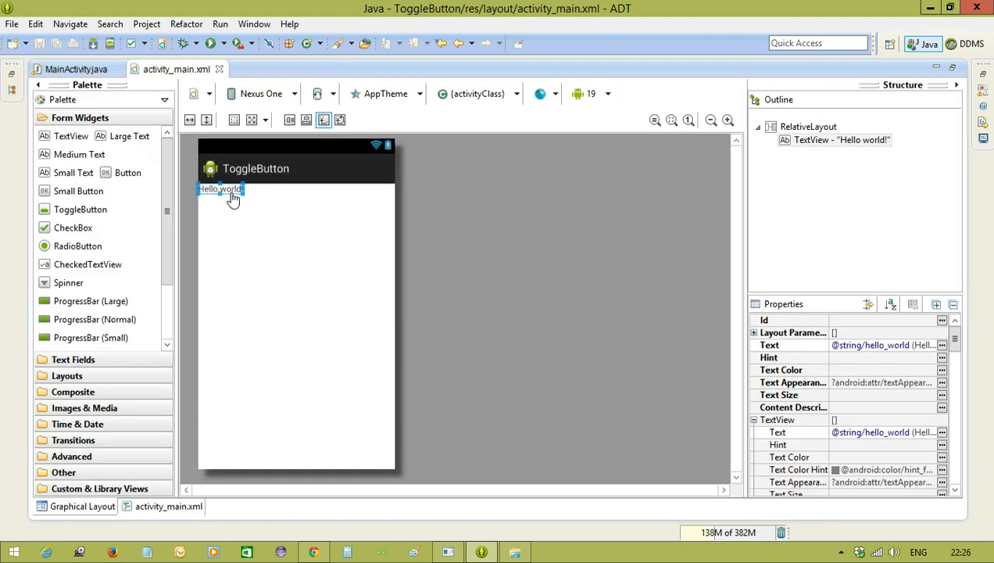
key(Delete)
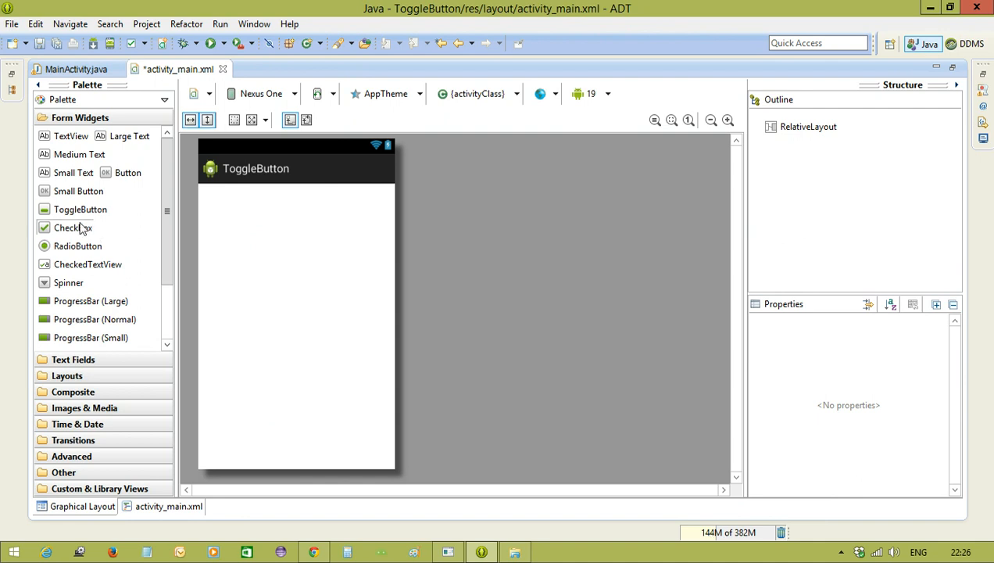
drag(80, 208, 295, 218)
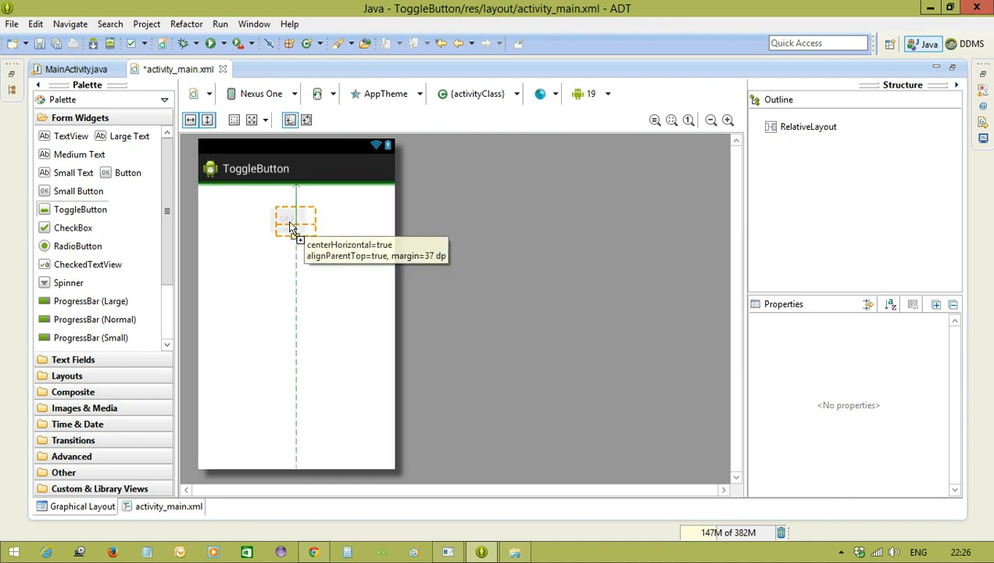
click(296, 220)
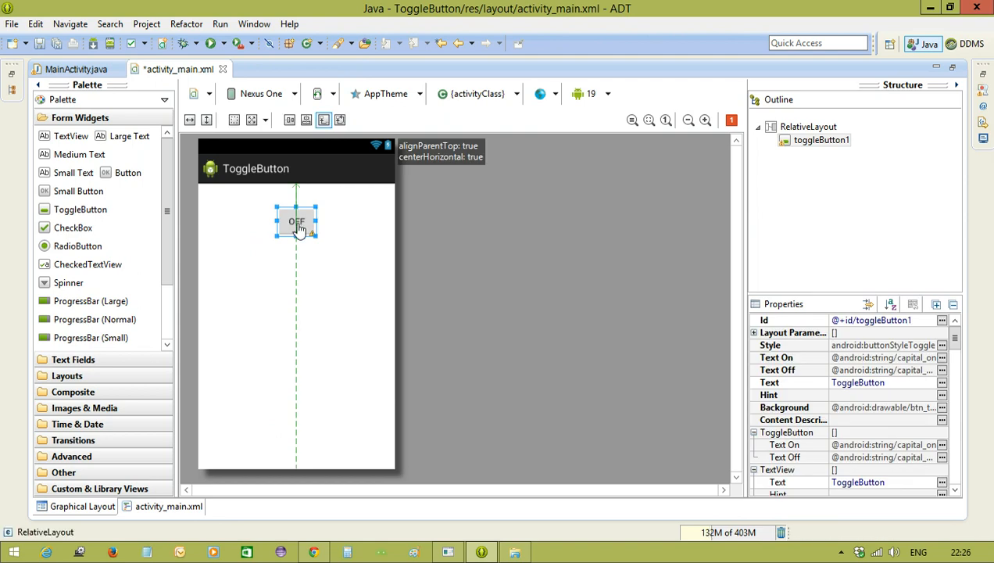
click(169, 506)
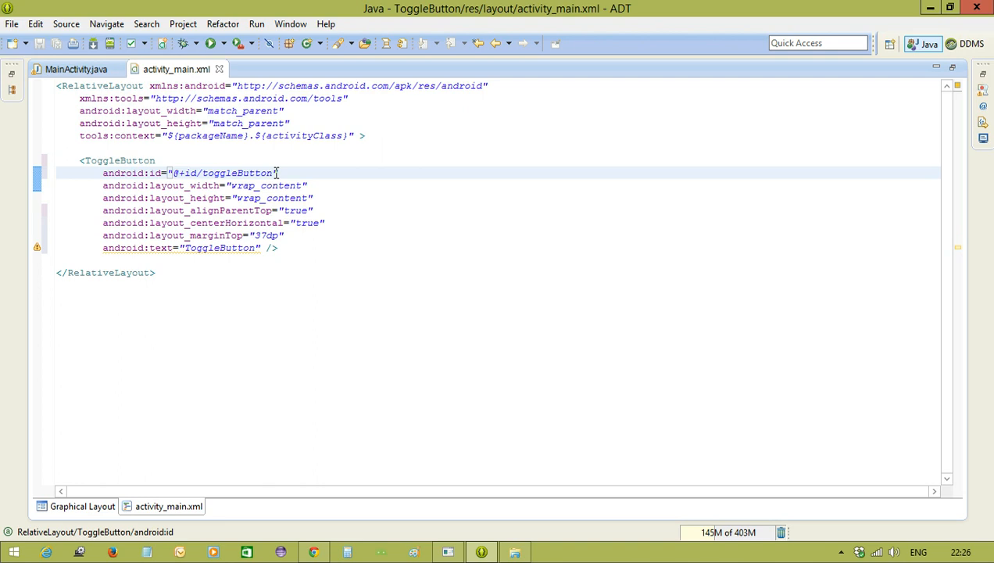
click(76, 69)
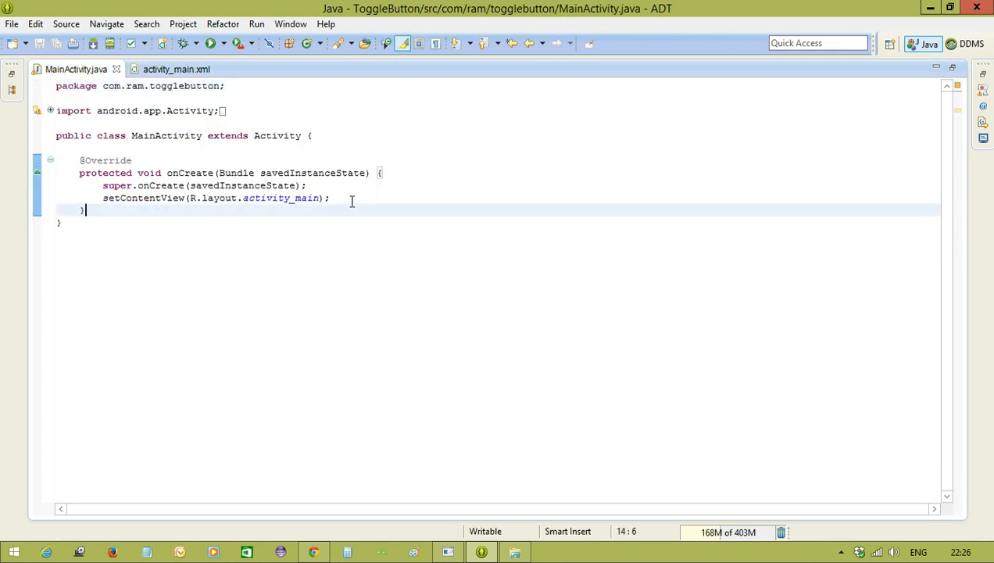
Step: In onCreate, add ToggleButton toggleButton = (ToggleButton)findViewById(R.id.toggleButton)
key(Return)
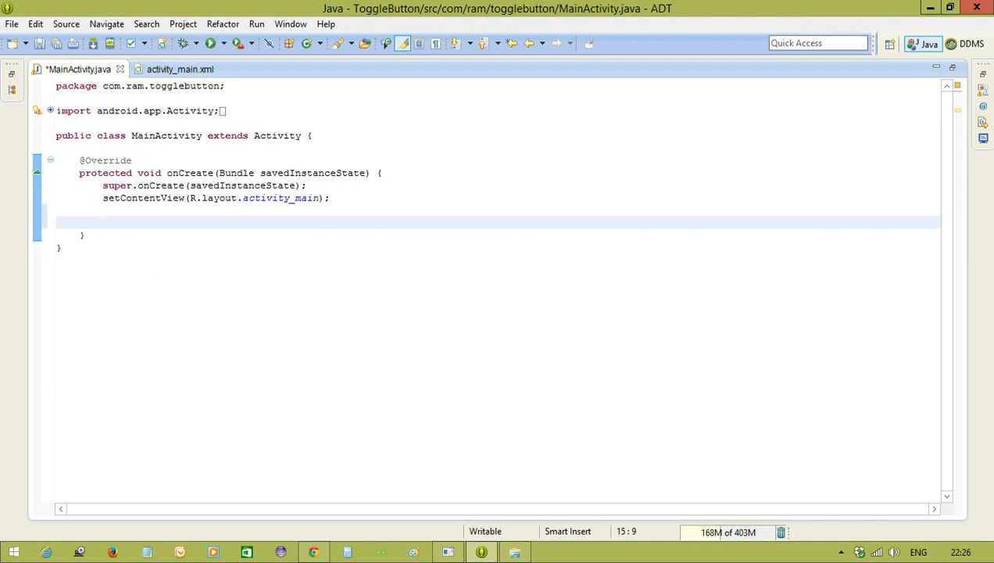
text(To)
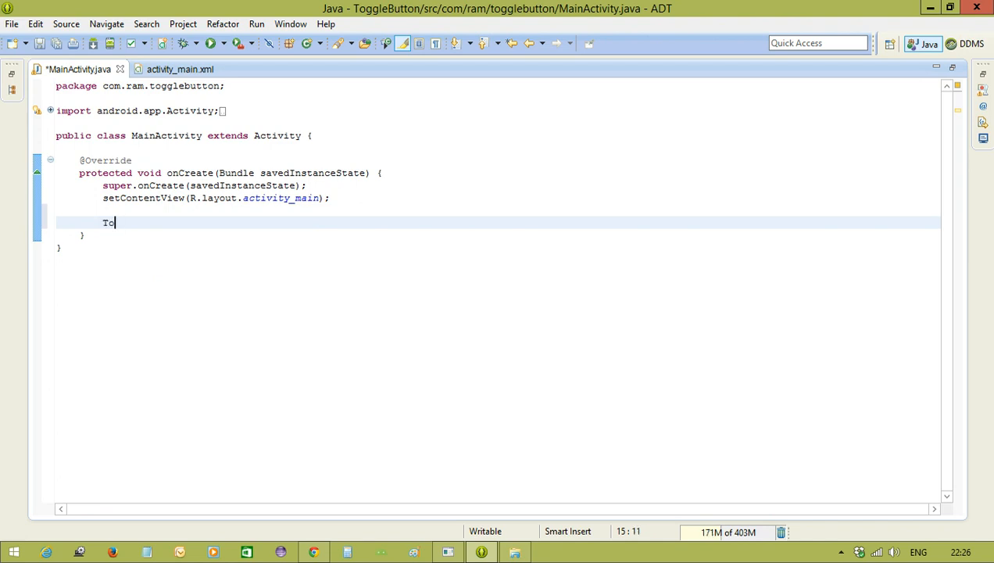
text(ggleButton toggleButton = ()
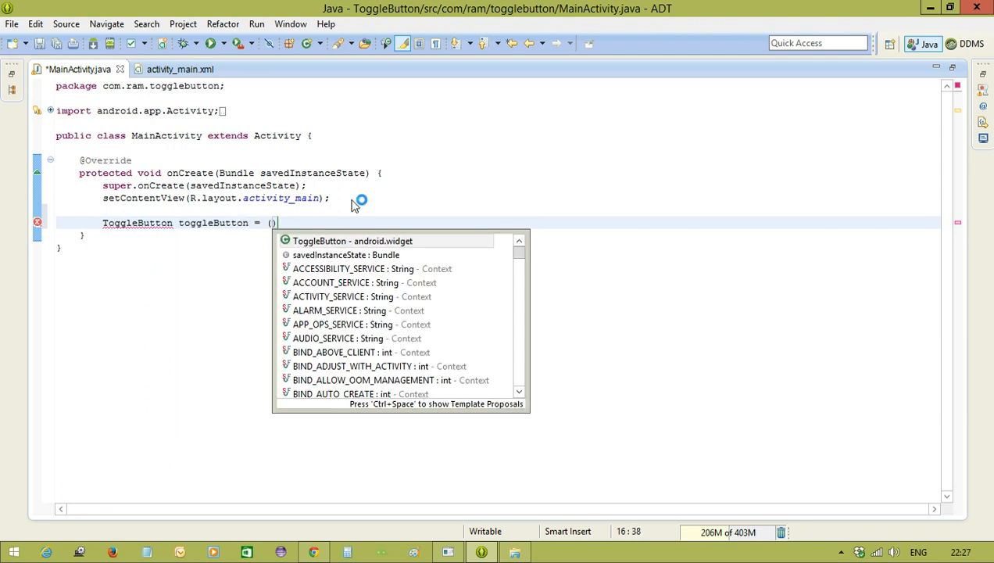
text((ToggleButton)find)
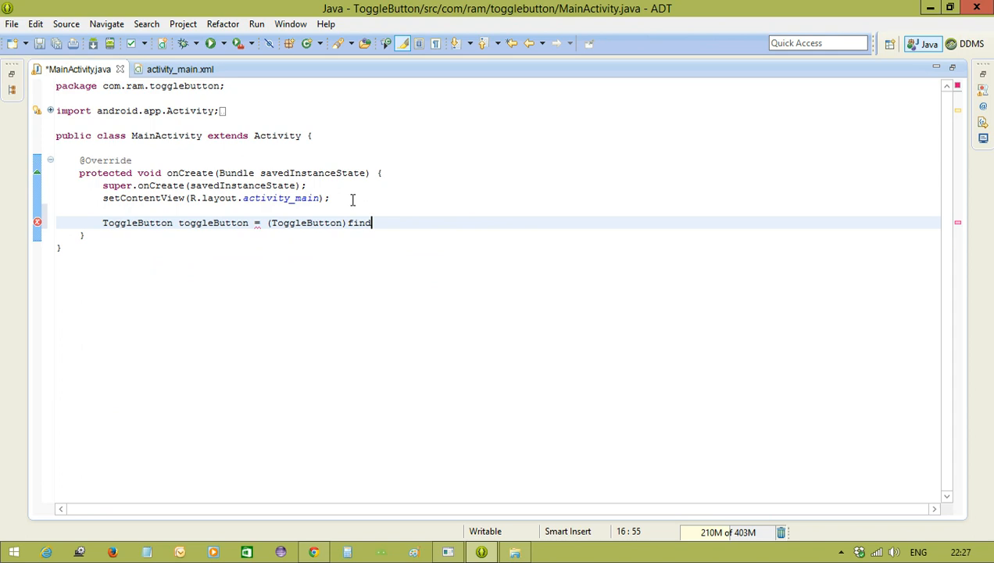
text(ViewById(R.id.toggleButton);)
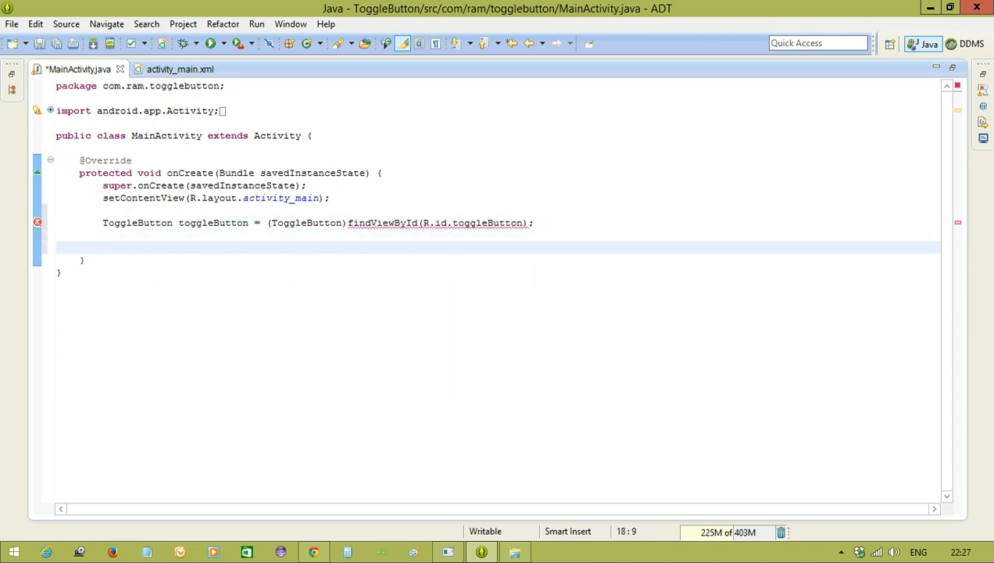
text(toggleButton.)
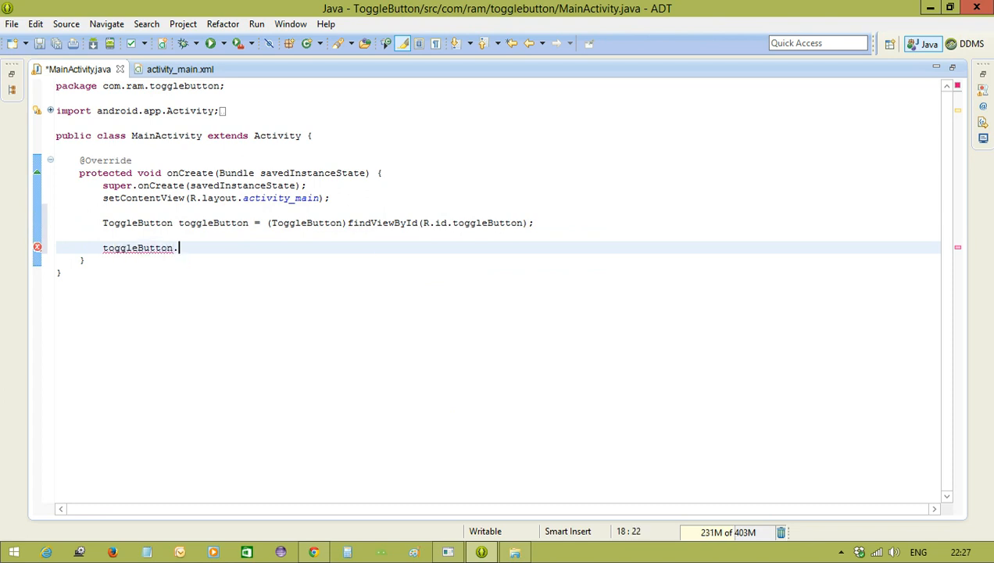
Step: Give toggleButton an anonymous OnCheckedChangeListener via setOnCheckedChangeListener(new ...)
text(setonc)
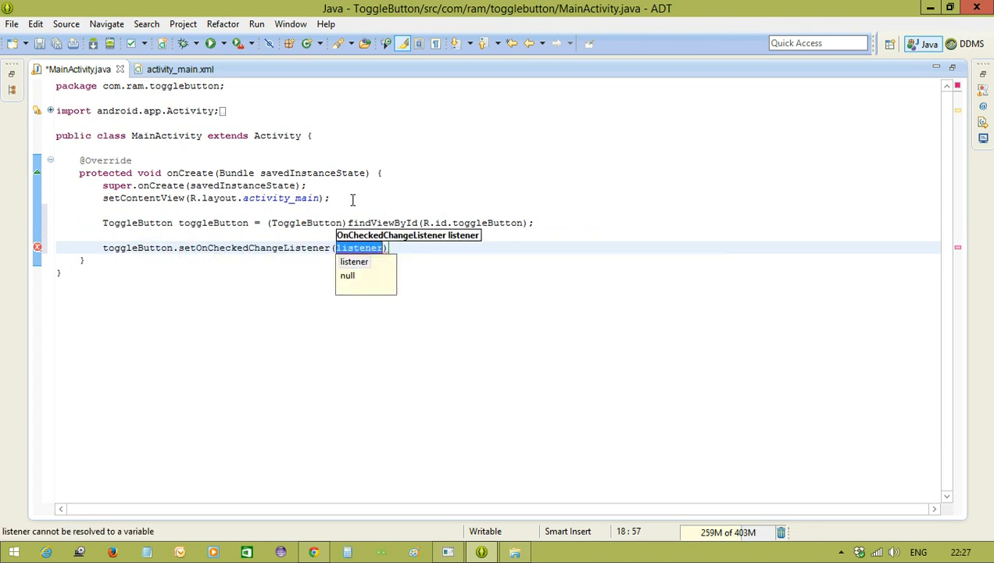
text(new)
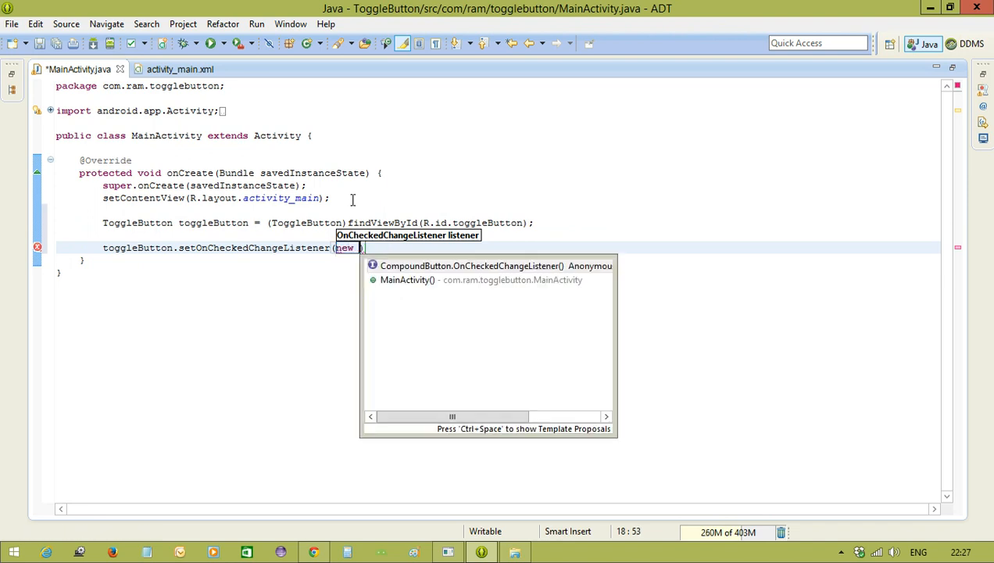
click(497, 266)
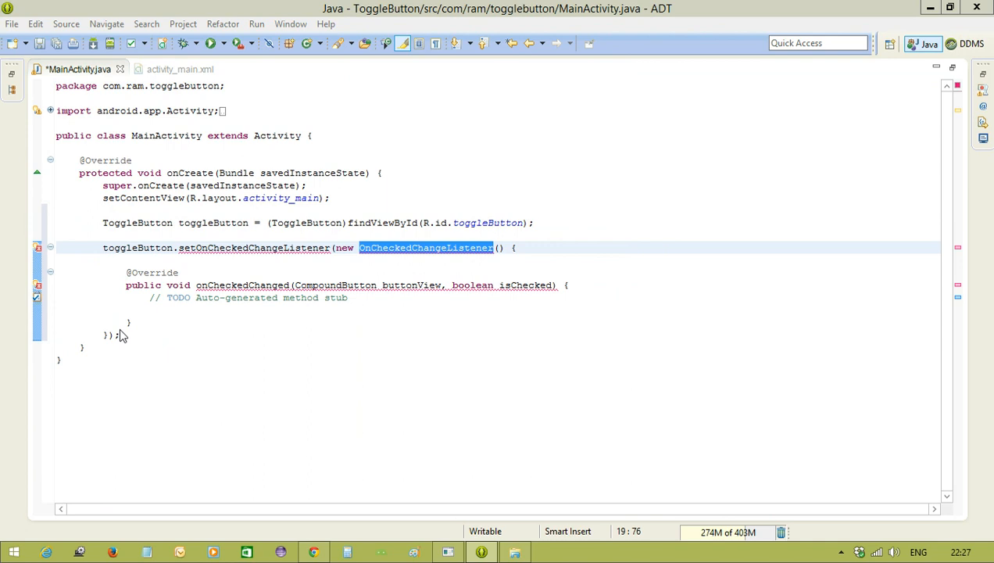
click(68, 335)
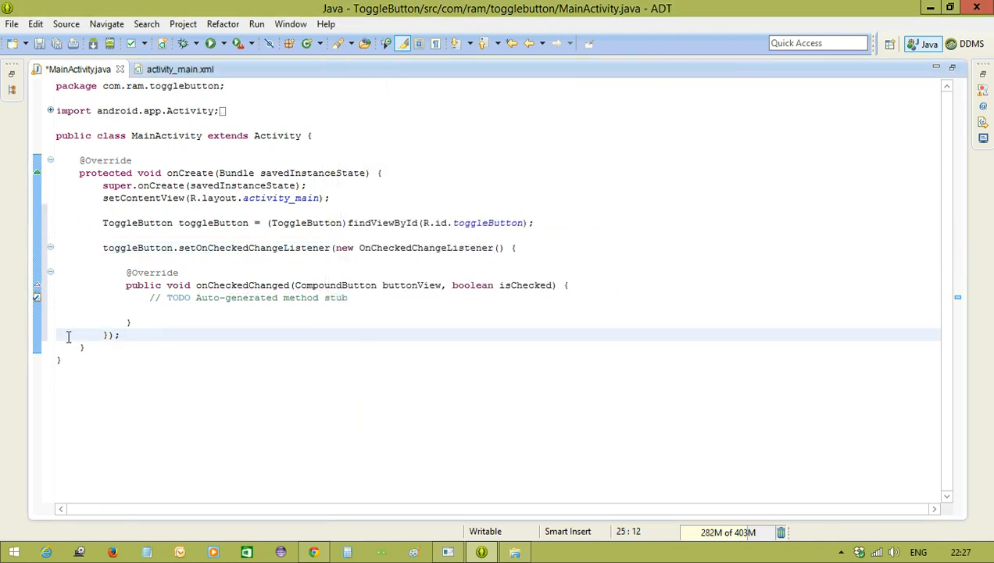
Step: Delete the TODO comment in onCheckedChanged, save, and select the isChecked parameter
click(187, 298)
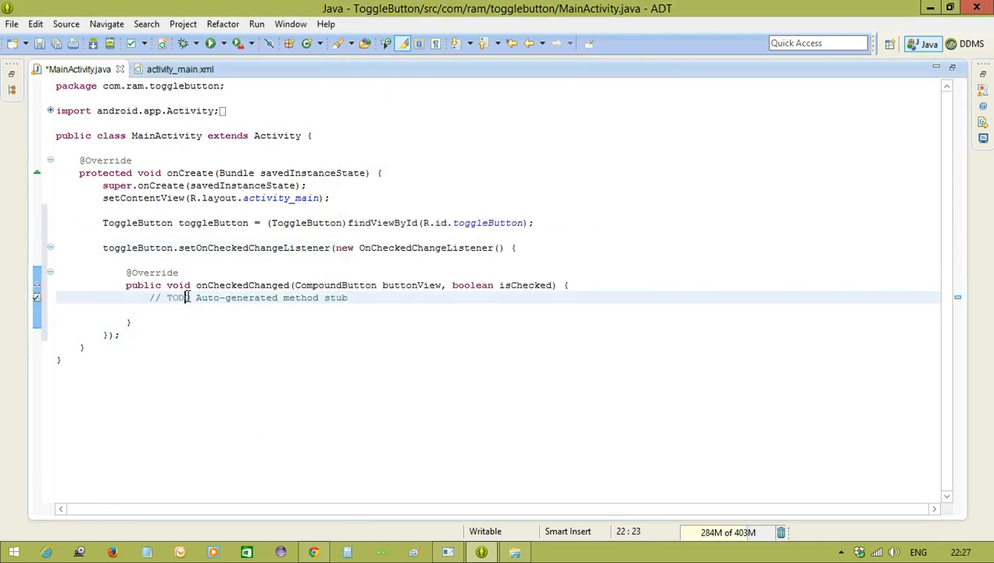
double_click(178, 298)
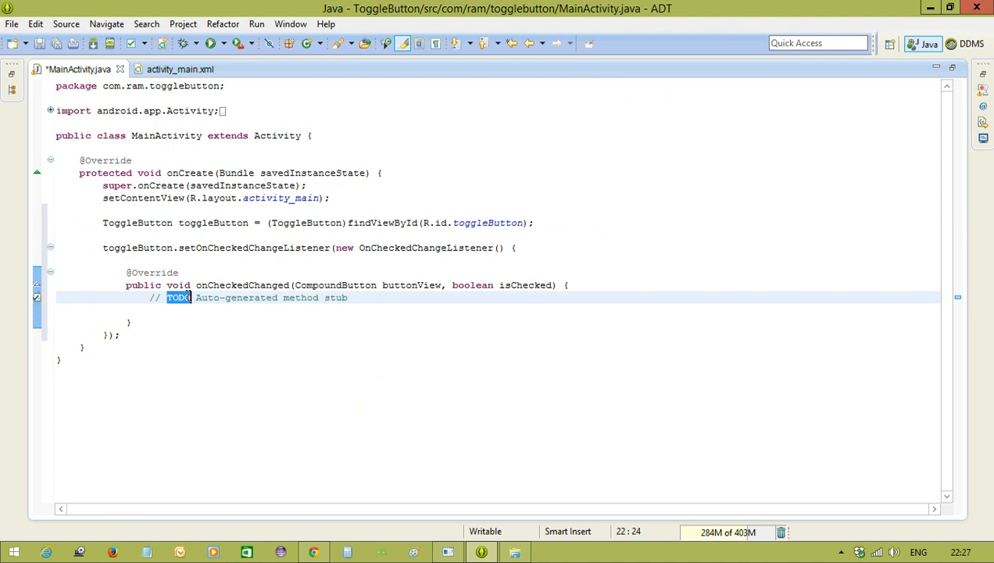
key(Delete)
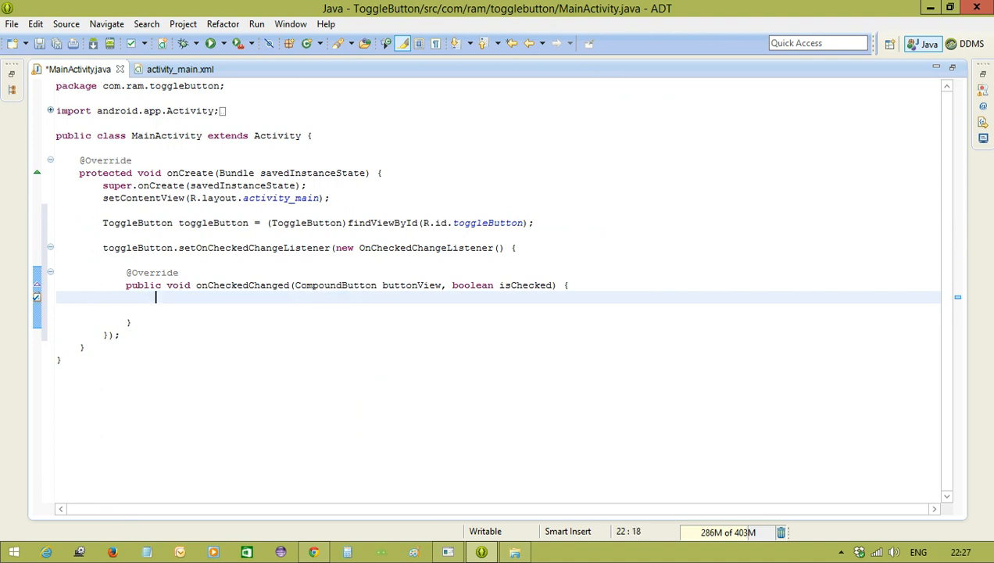
key(ctrl+s)
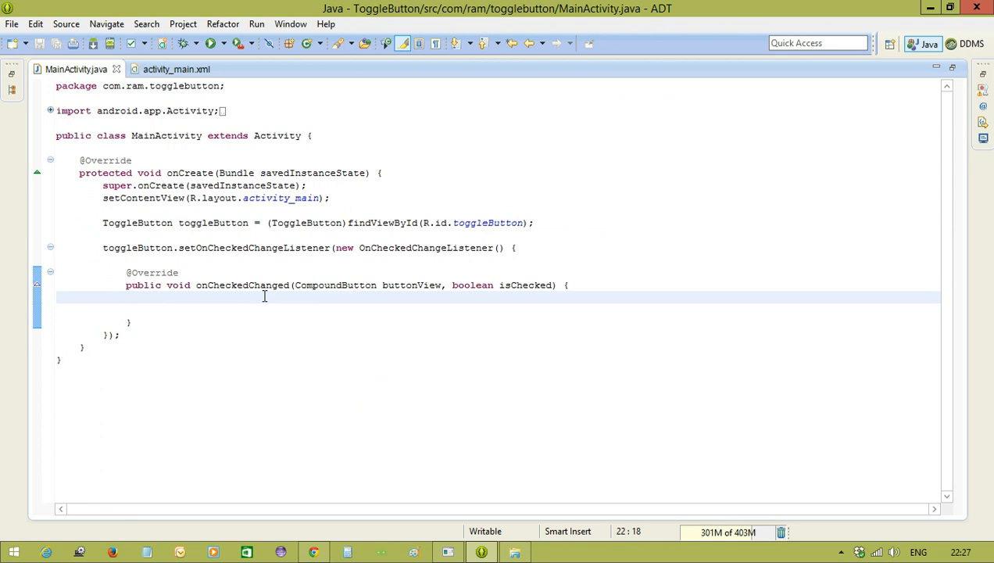
mouse_move(531, 291)
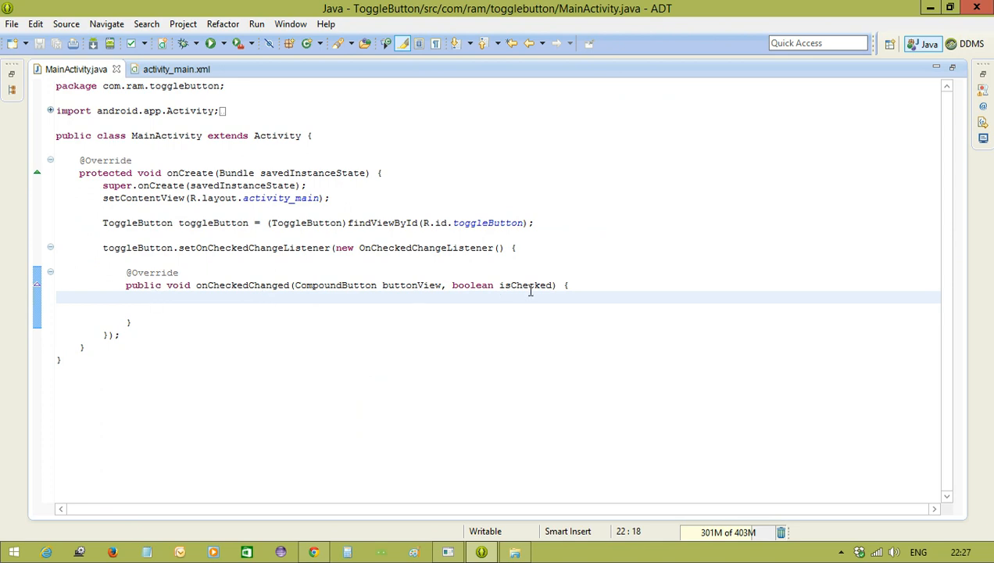
click(524, 284)
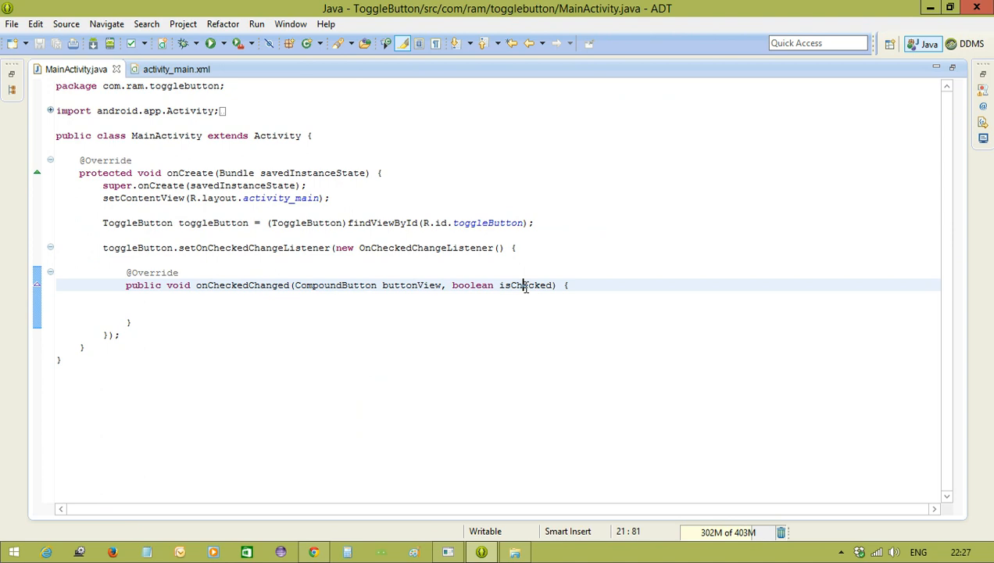
double_click(526, 285)
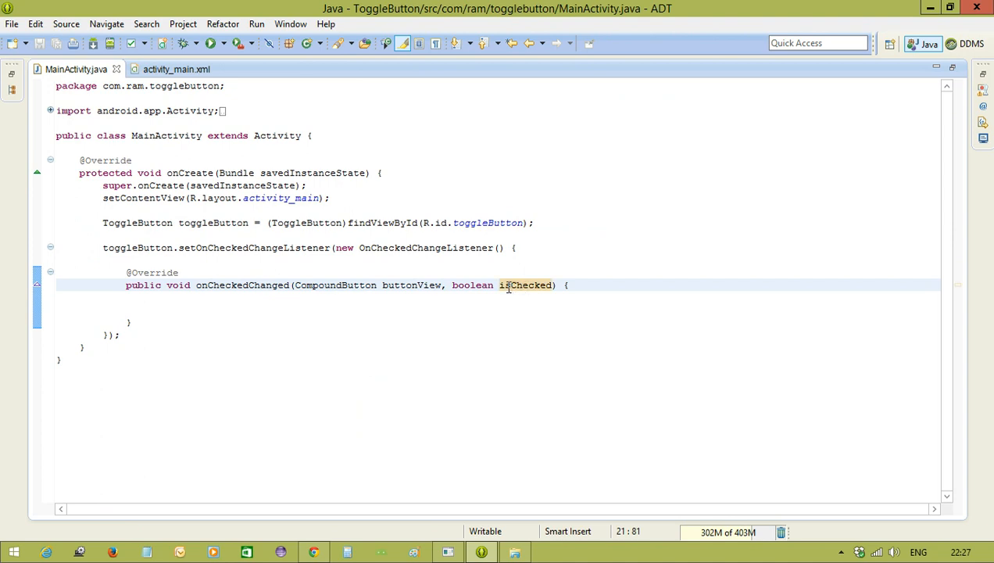
mouse_move(314, 284)
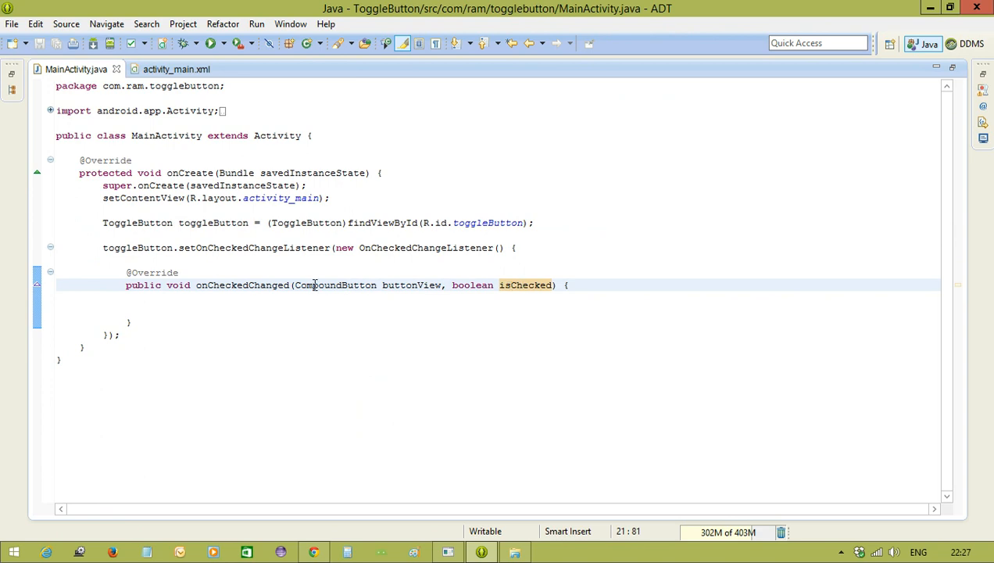
Step: Add an if(isChecked){ } else { } block inside onCheckedChanged
text(To)
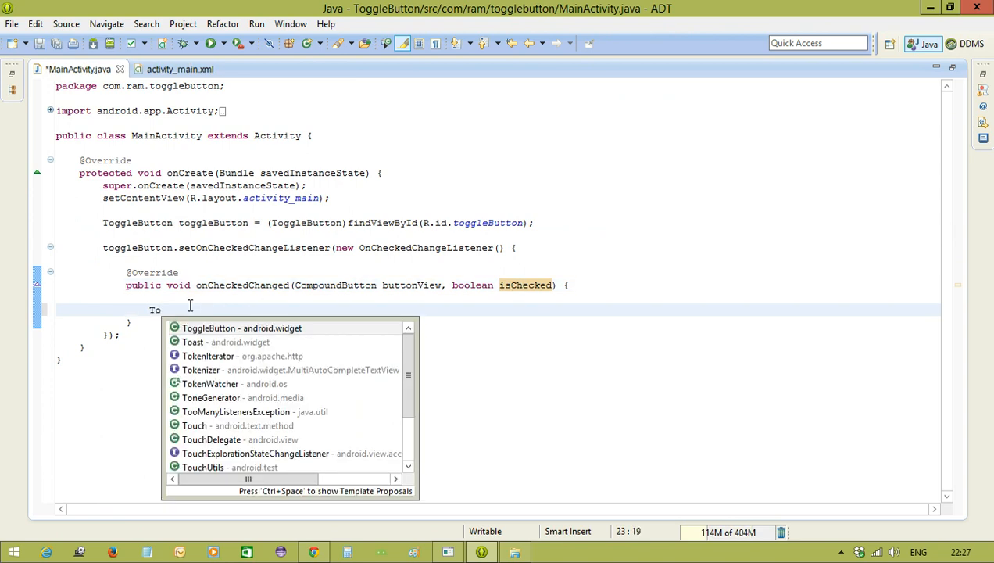
text(if()
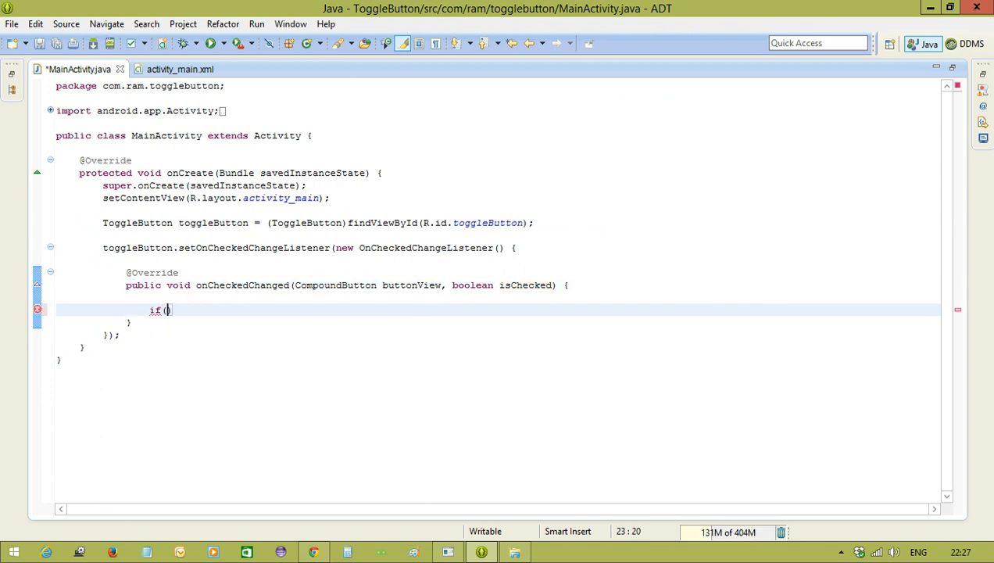
text(isChecked))
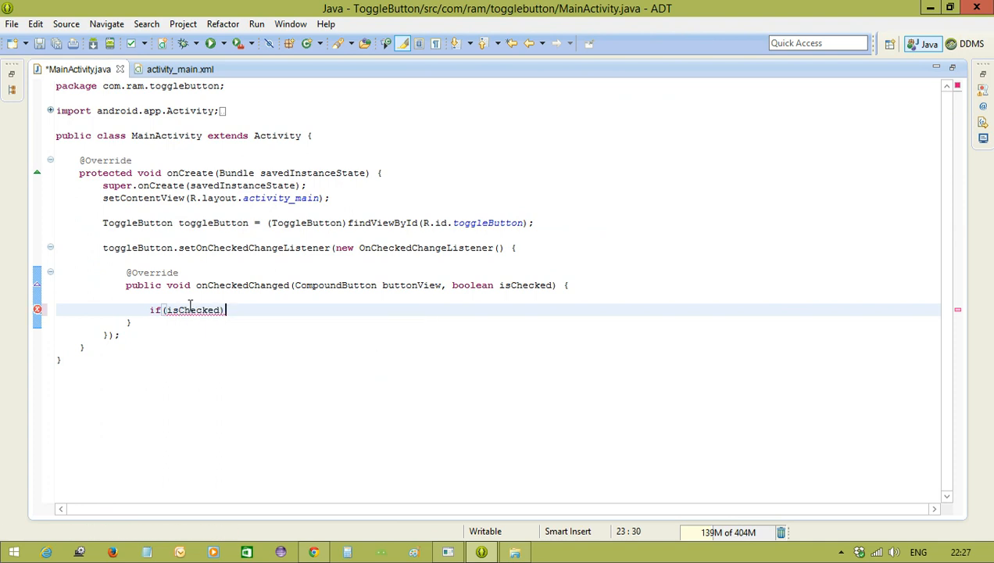
text({)
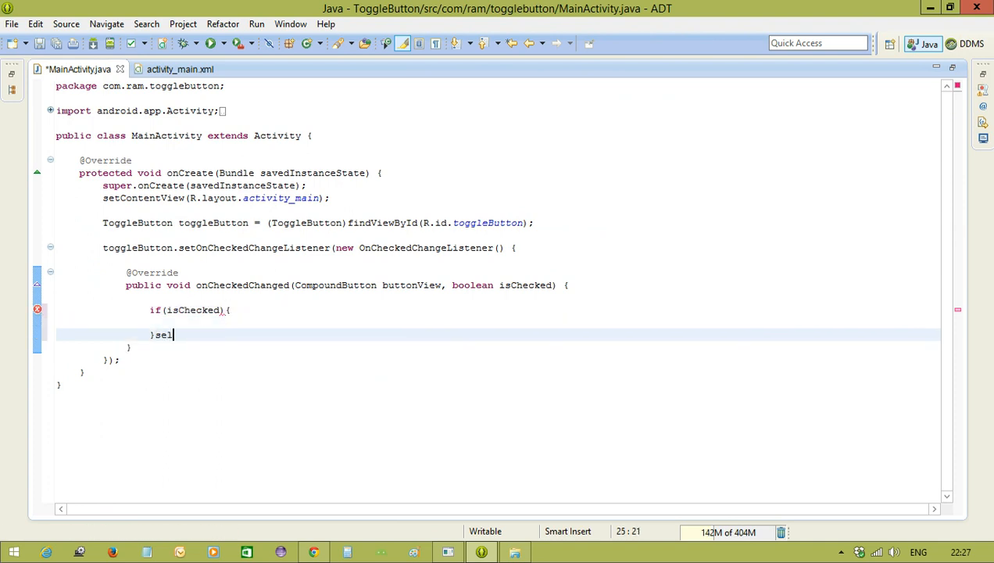
text(e)
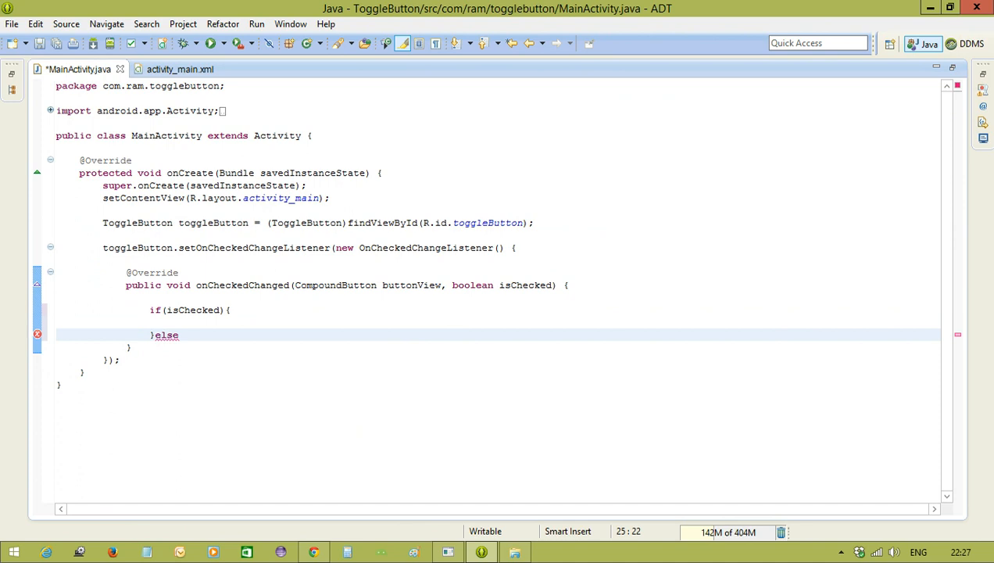
Step: In the if branch, show Toast.makeText(getApplicationContext(), "ON", Toast.LENGTH_LONG)
text(ToggleButton.)
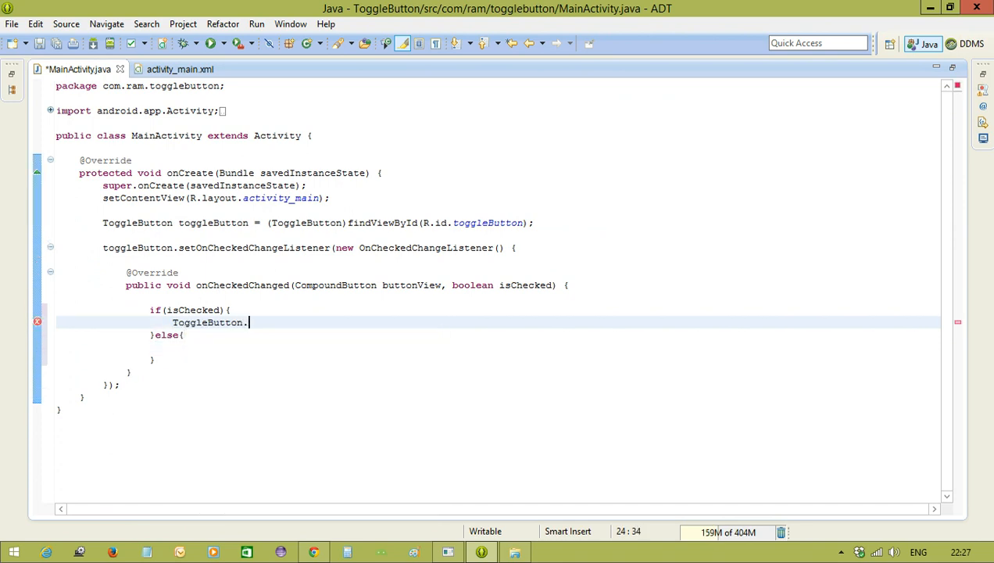
text(Toas)
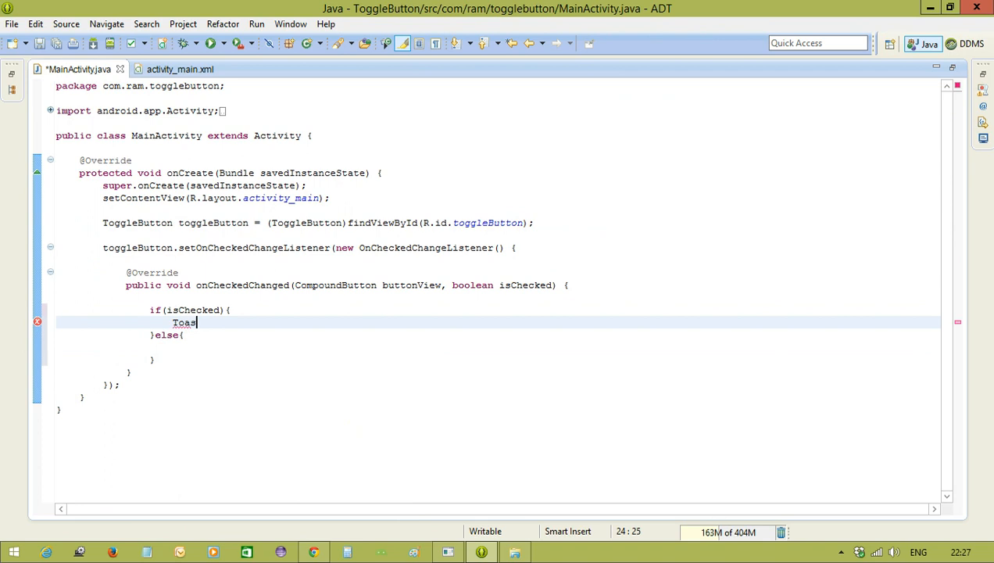
text(t.makeText(getApplicationContext(), text, duration)
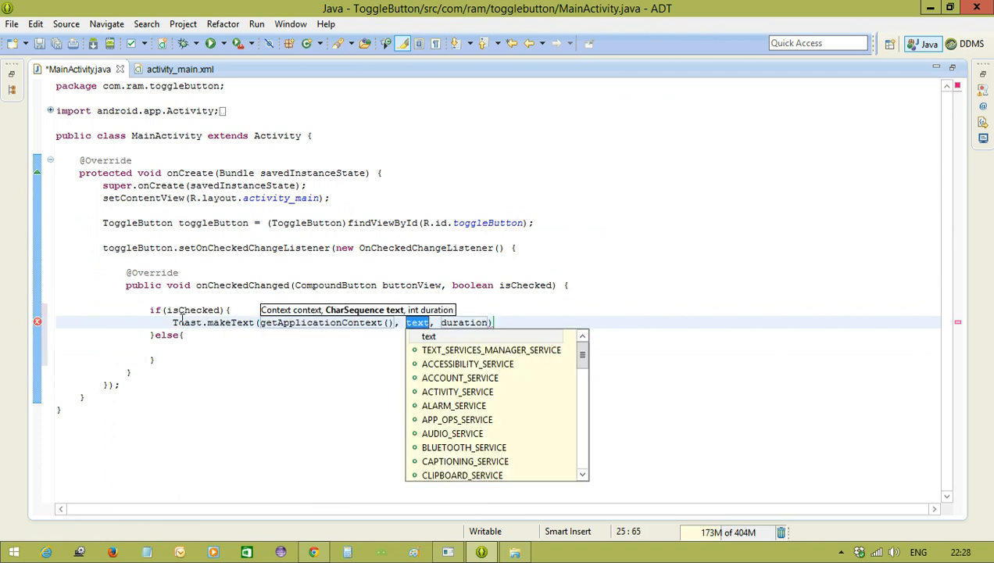
text("ON",)
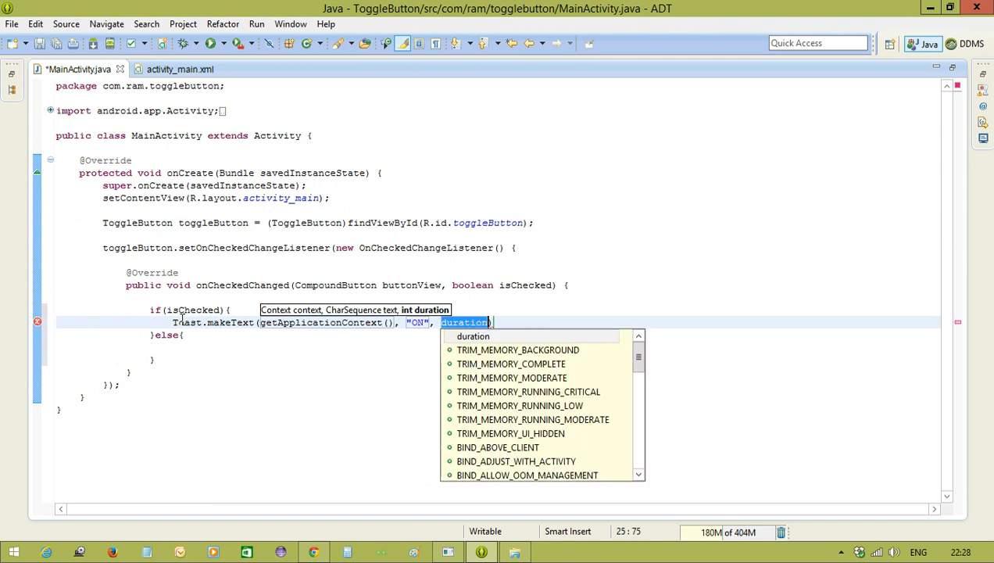
text(Toast.le)
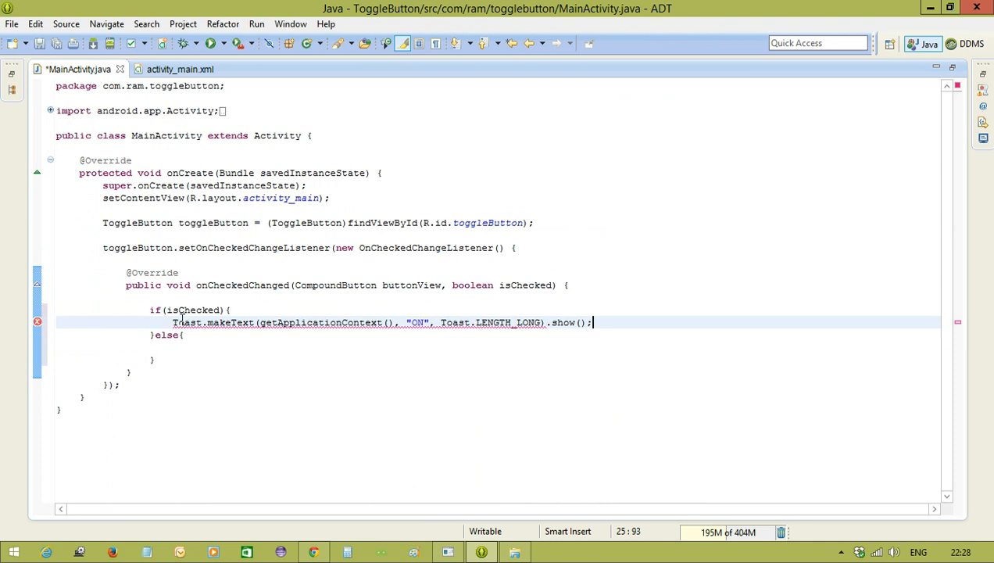
Step: Copy the ON Toast statement into the else branch and change "ON" to "OFF"
drag(592, 322, 425, 322)
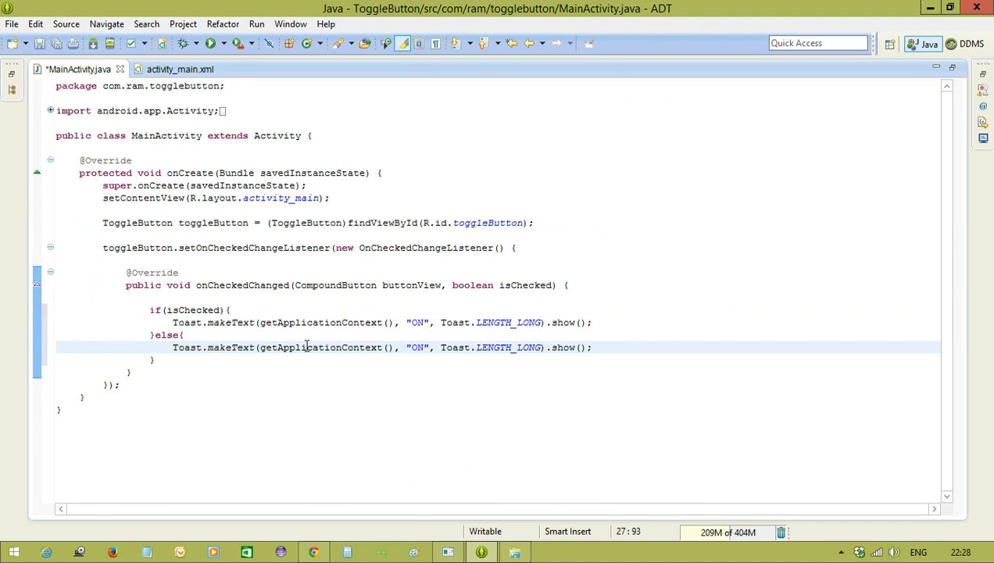
click(422, 347)
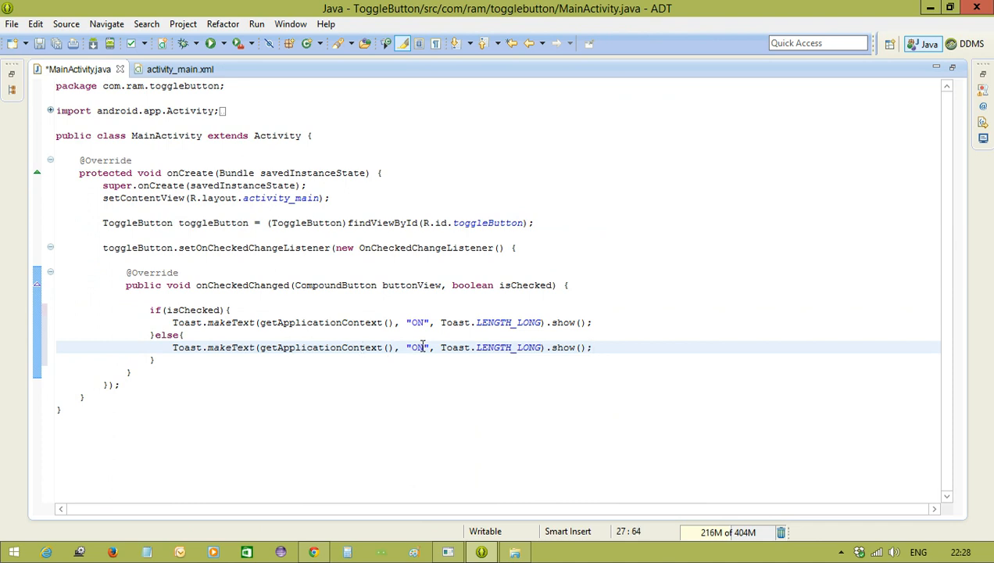
text(FF)
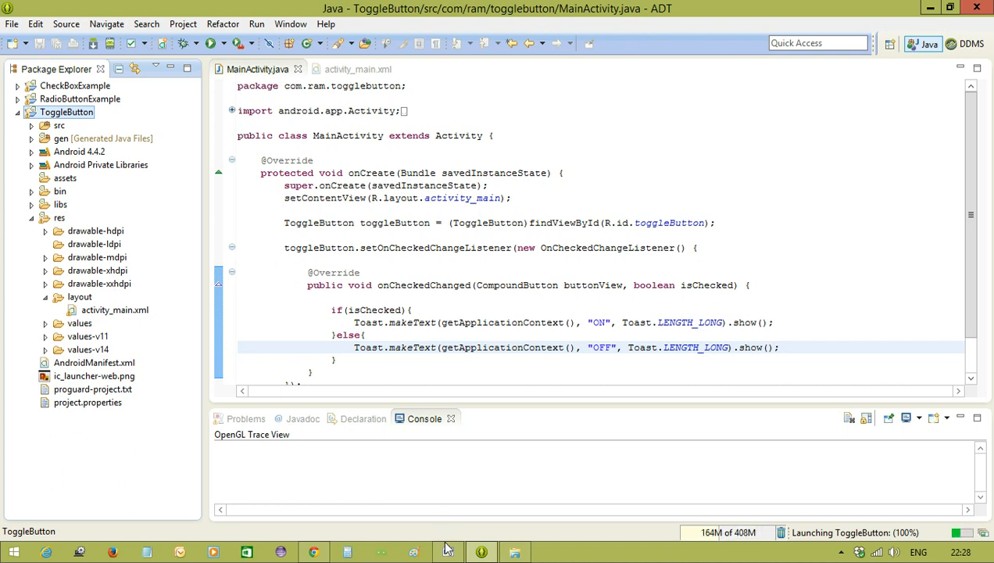
Step: Run the app, decline creating a new AVD, and choose the lollipop_mobile emulator
click(447, 552)
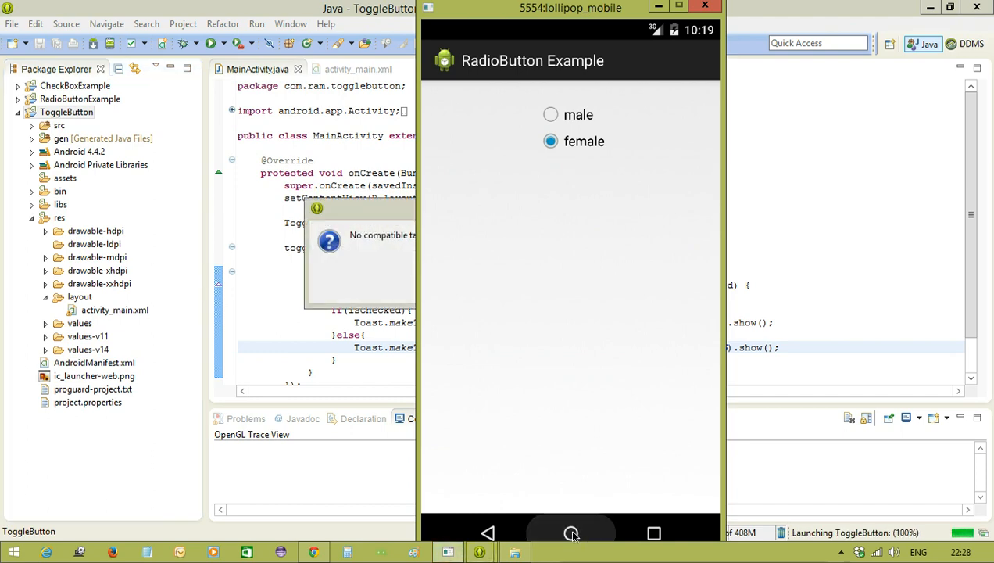
click(571, 532)
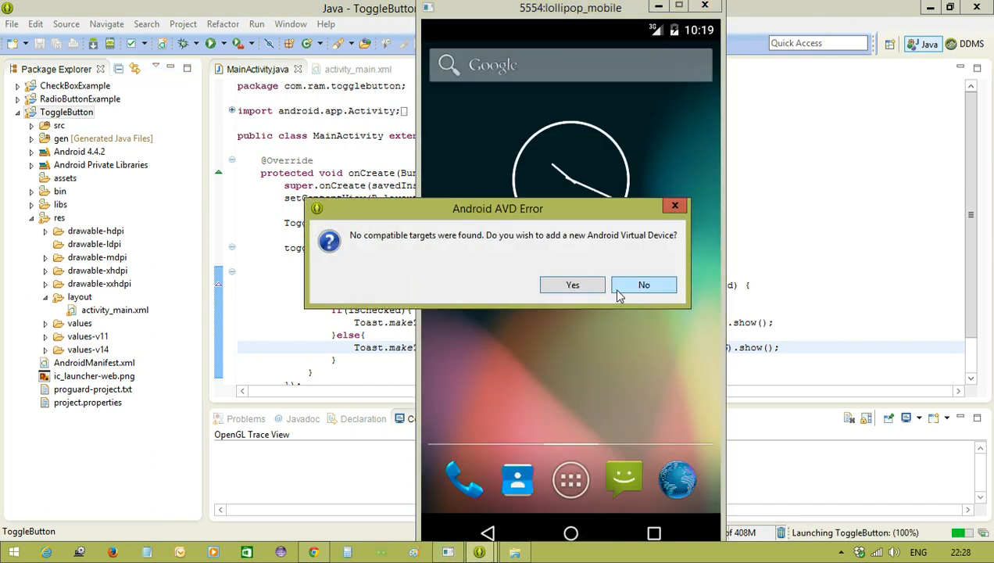
click(644, 283)
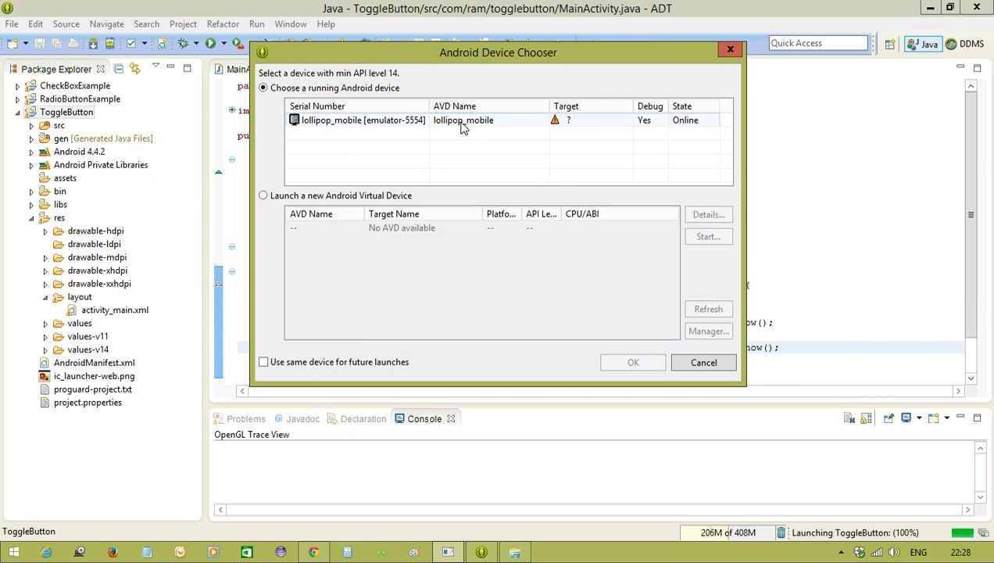
click(632, 362)
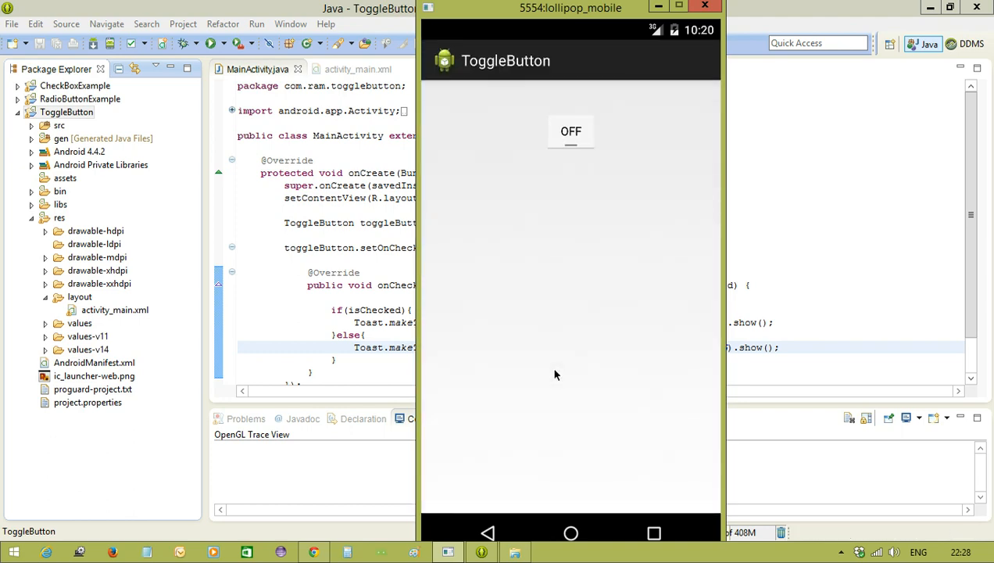
mouse_move(578, 176)
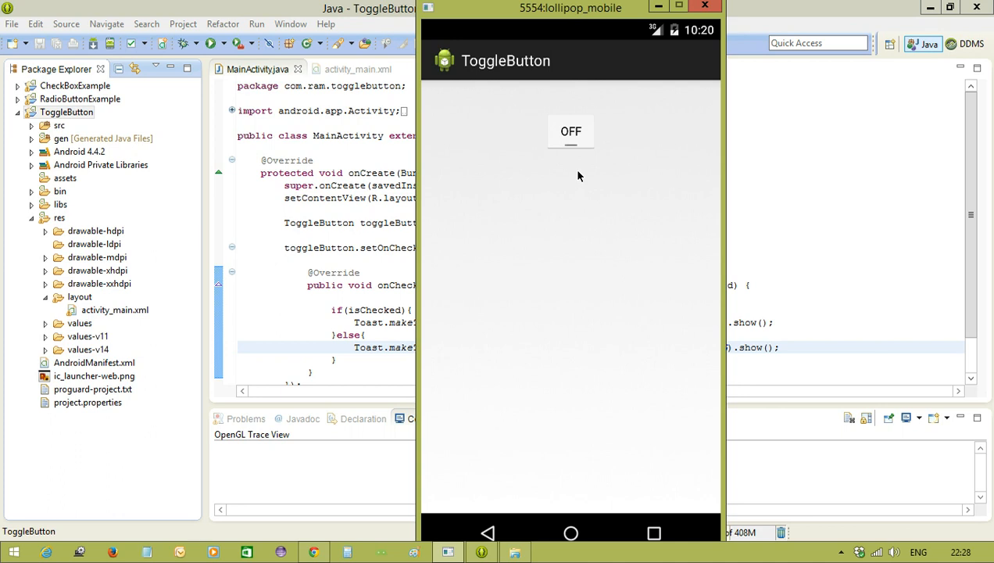
Step: Tap the toggle ON, then OFF, checking the matching ON and OFF Toasts
click(571, 131)
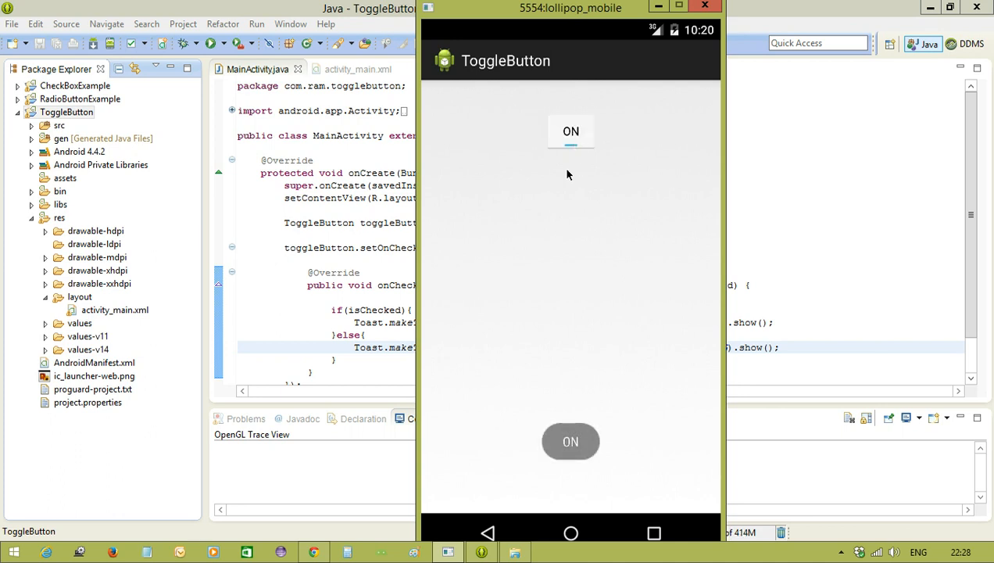
mouse_move(511, 439)
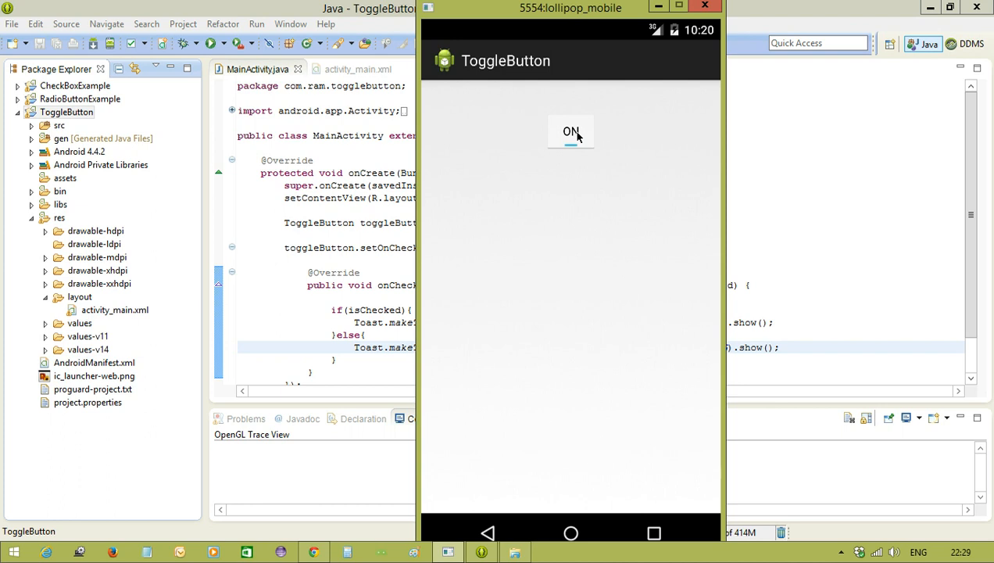
click(571, 131)
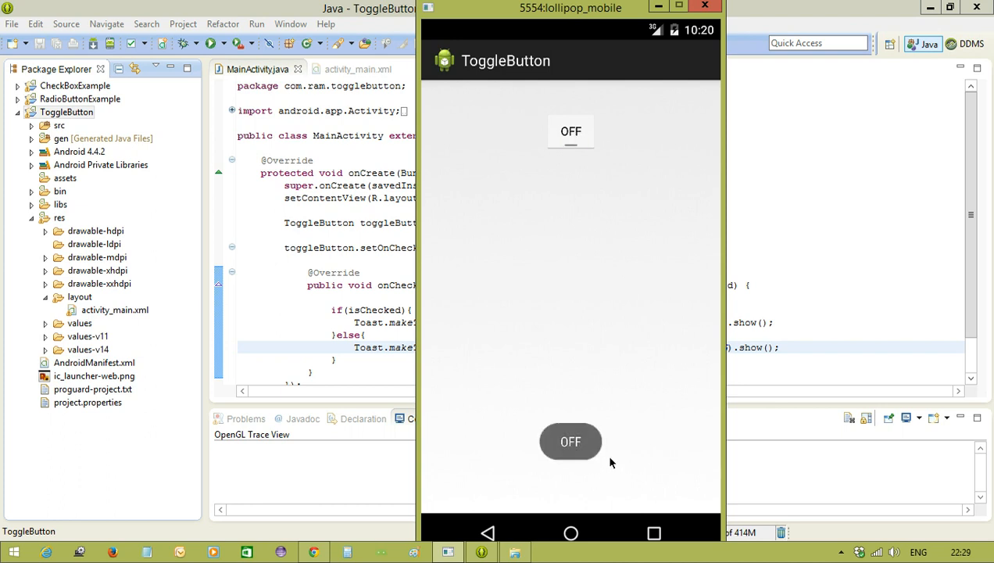